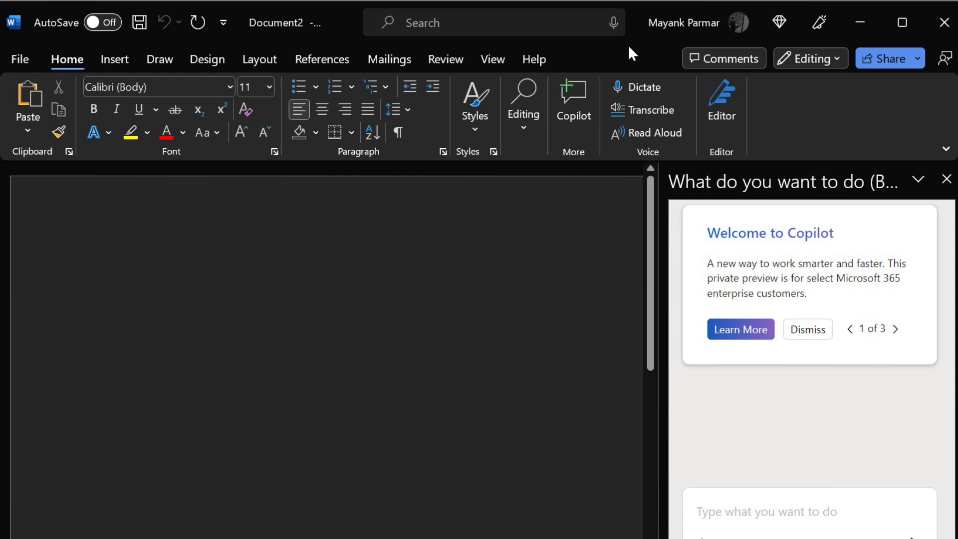
# Advance the Copilot welcome cards to card 2 of 3, 'Things I can help with'
pyautogui.click(896, 328)
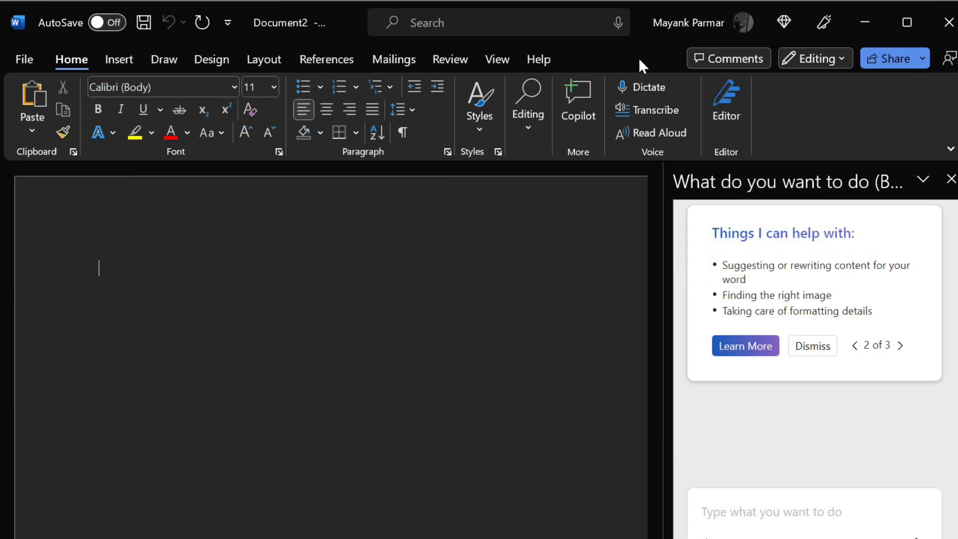